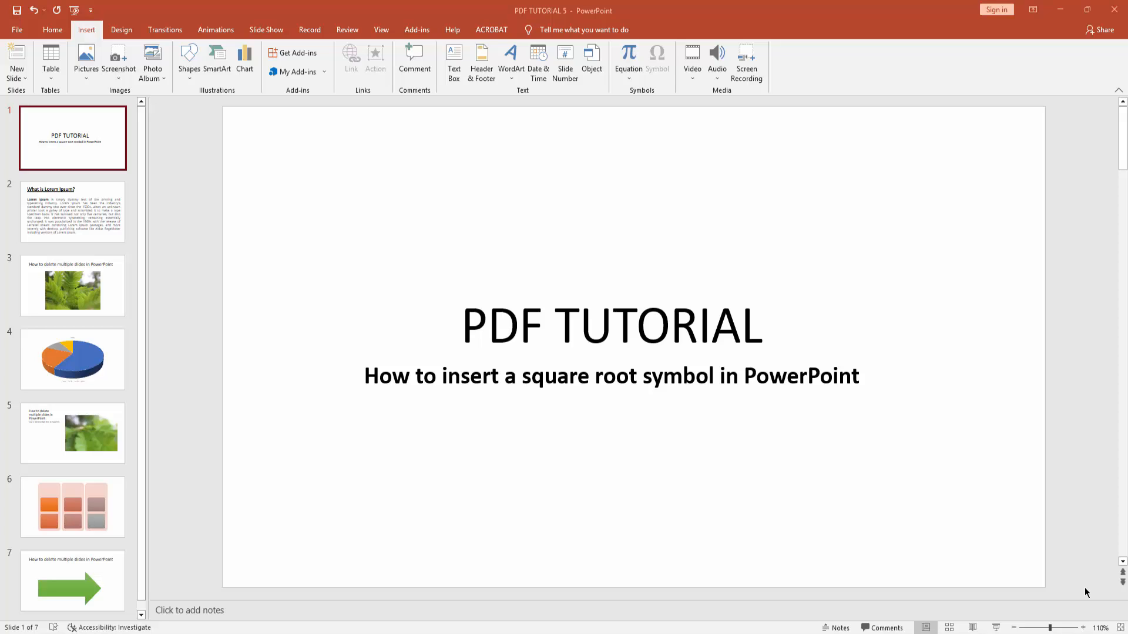
{"action": "mouse_move", "coordinate": [474, 5]}
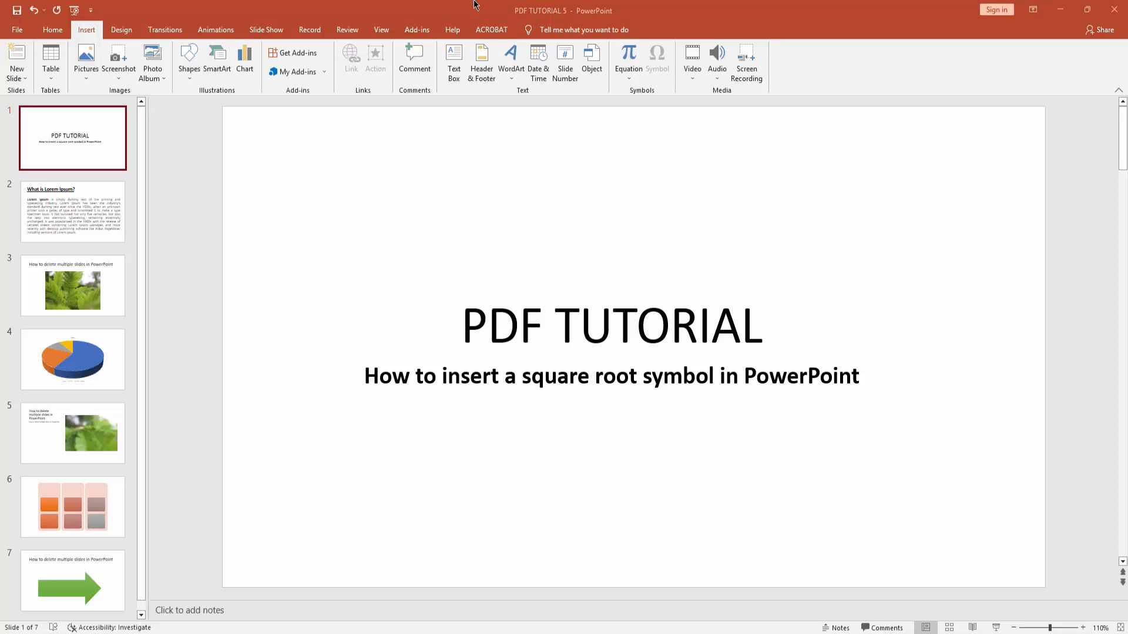
{"action": "mouse_move", "coordinate": [52, 30]}
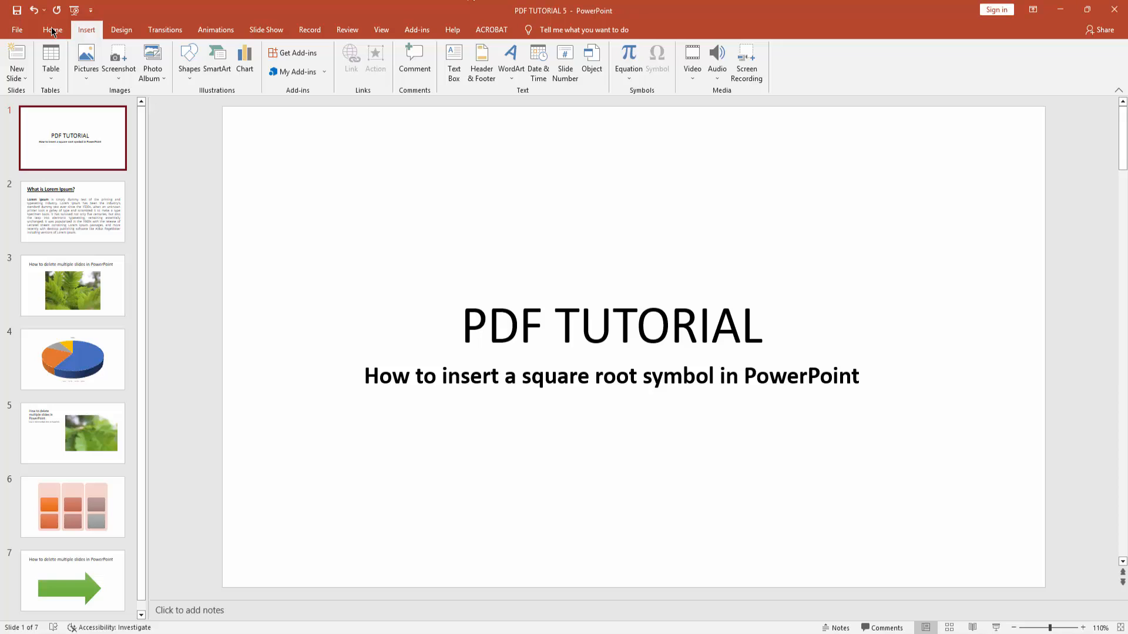
- Show the New Slide layout gallery from the Home tab
{"action": "left_click", "coordinate": [52, 29]}
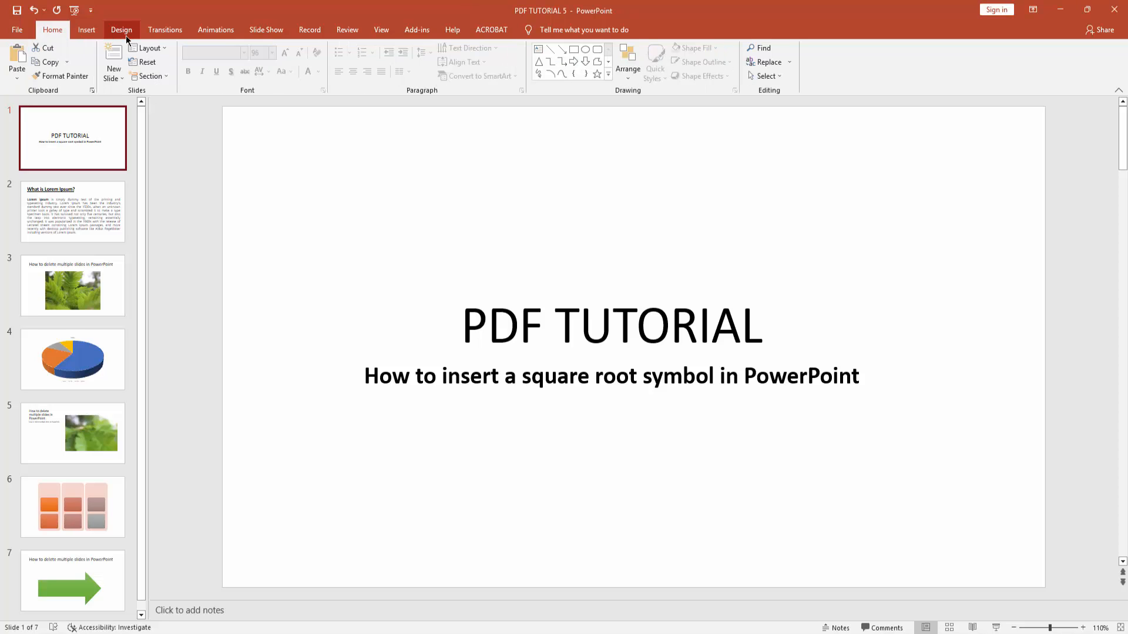
{"action": "left_click", "coordinate": [113, 64]}
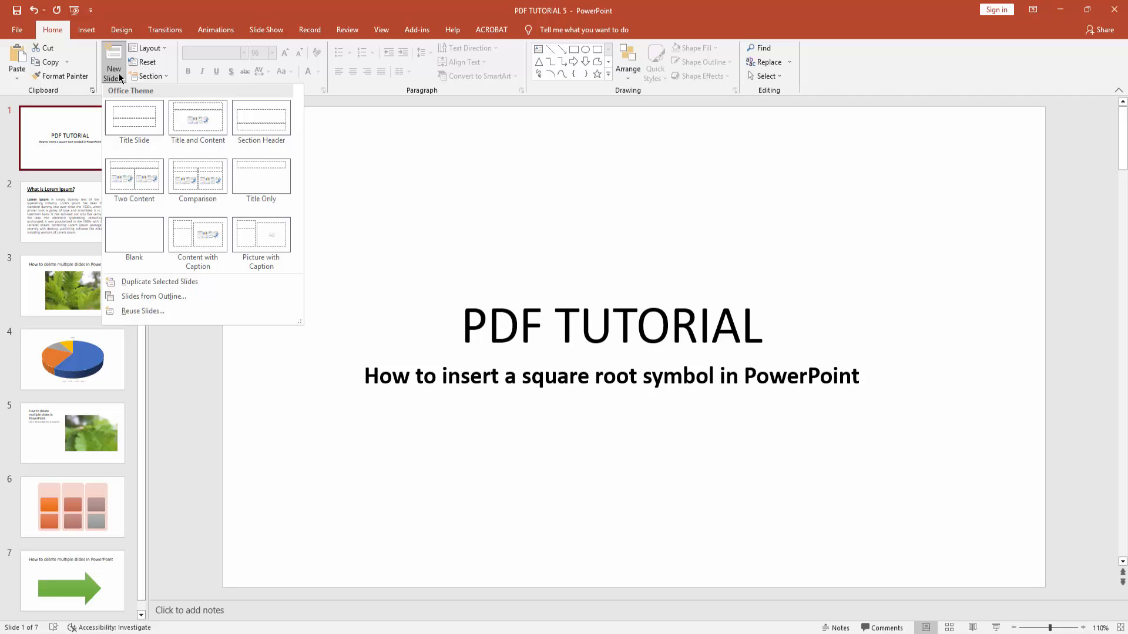
- Add a Blank-layout slide 2 and draw an empty text box on it
{"action": "left_click", "coordinate": [134, 234]}
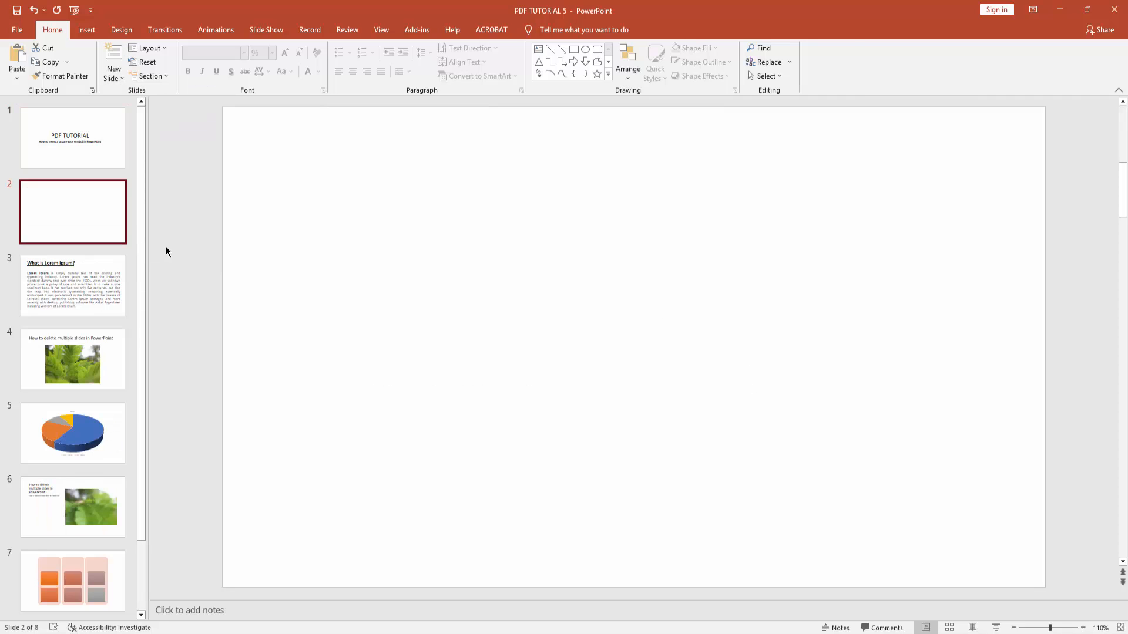
{"action": "left_click", "coordinate": [85, 29]}
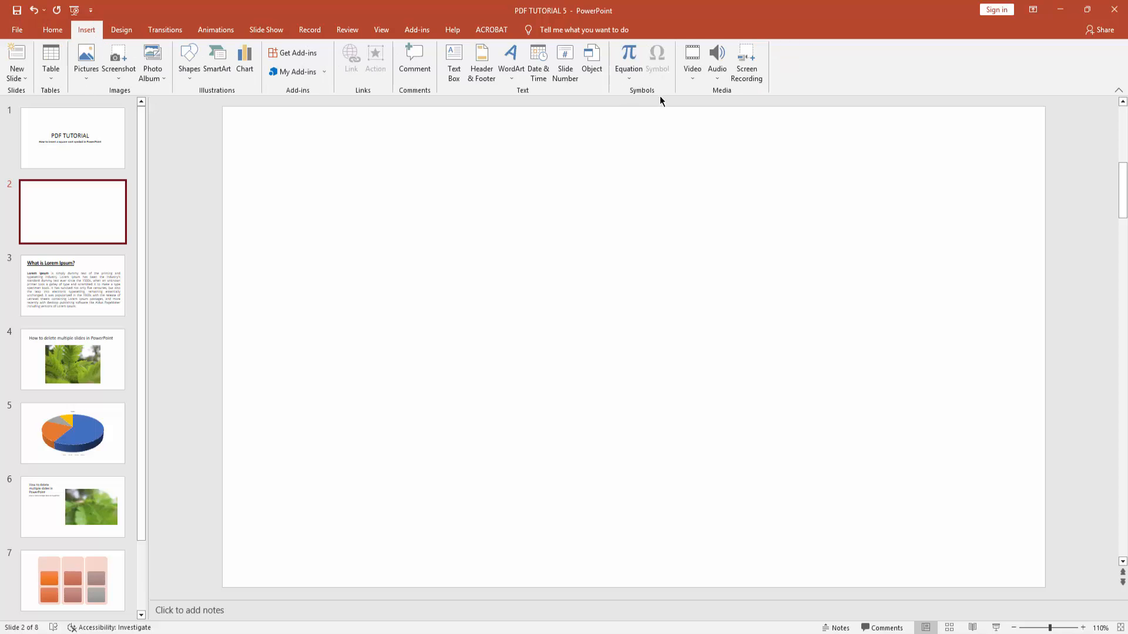
{"action": "mouse_move", "coordinate": [628, 57]}
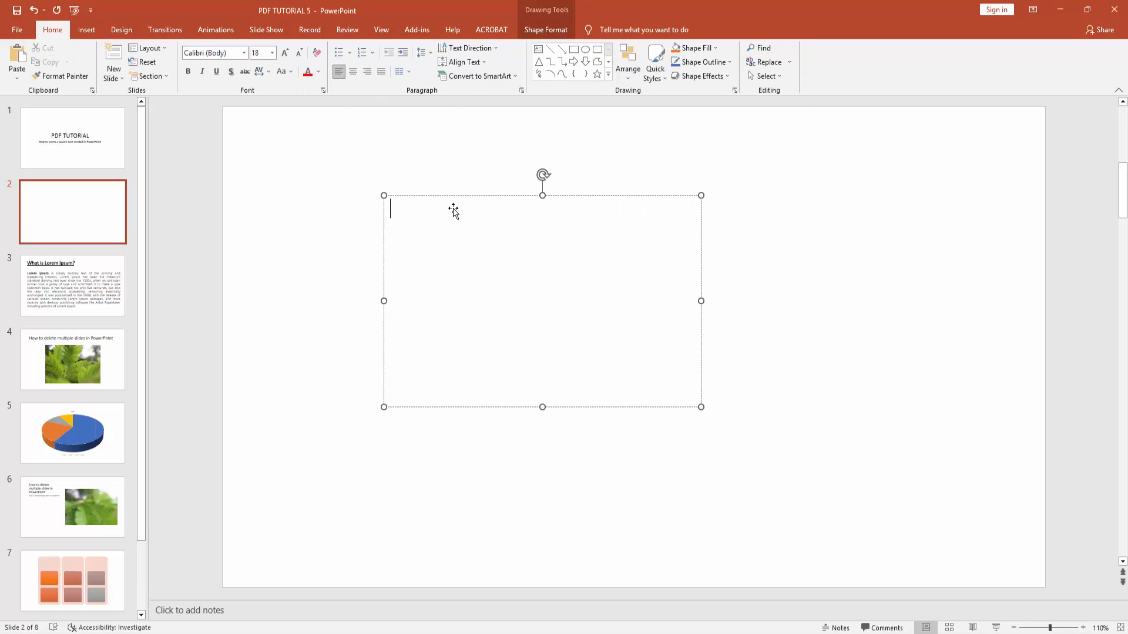
{"action": "left_click", "coordinate": [85, 30]}
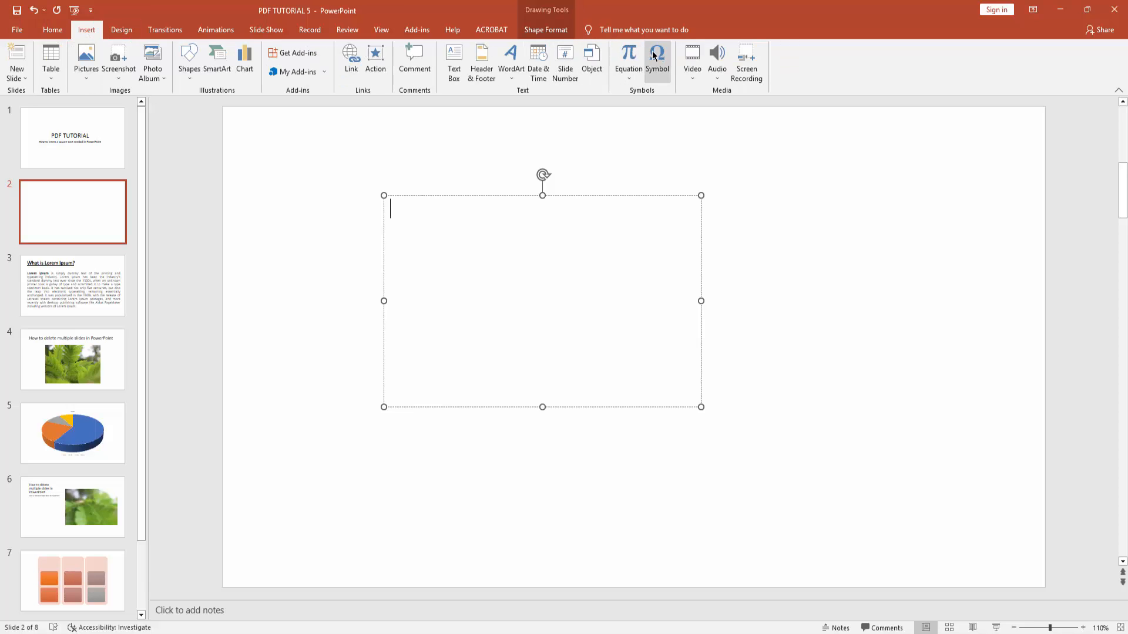
- Insert the Square Root symbol (221A) from Mathematical Operators into the text box
{"action": "left_click", "coordinate": [656, 61]}
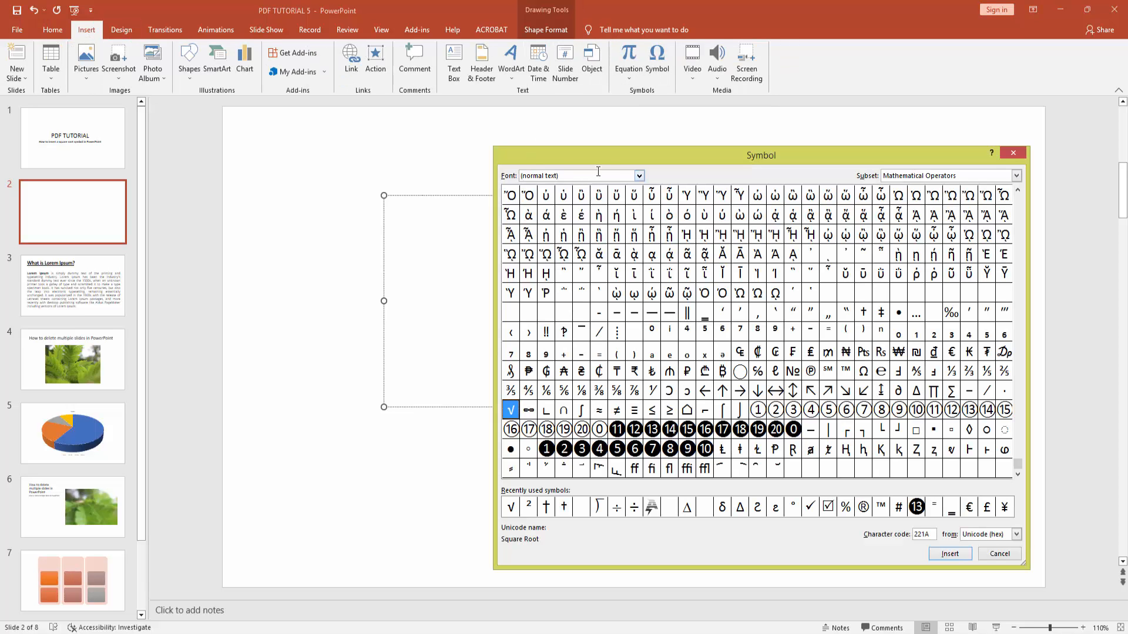
{"action": "left_click", "coordinate": [637, 176]}
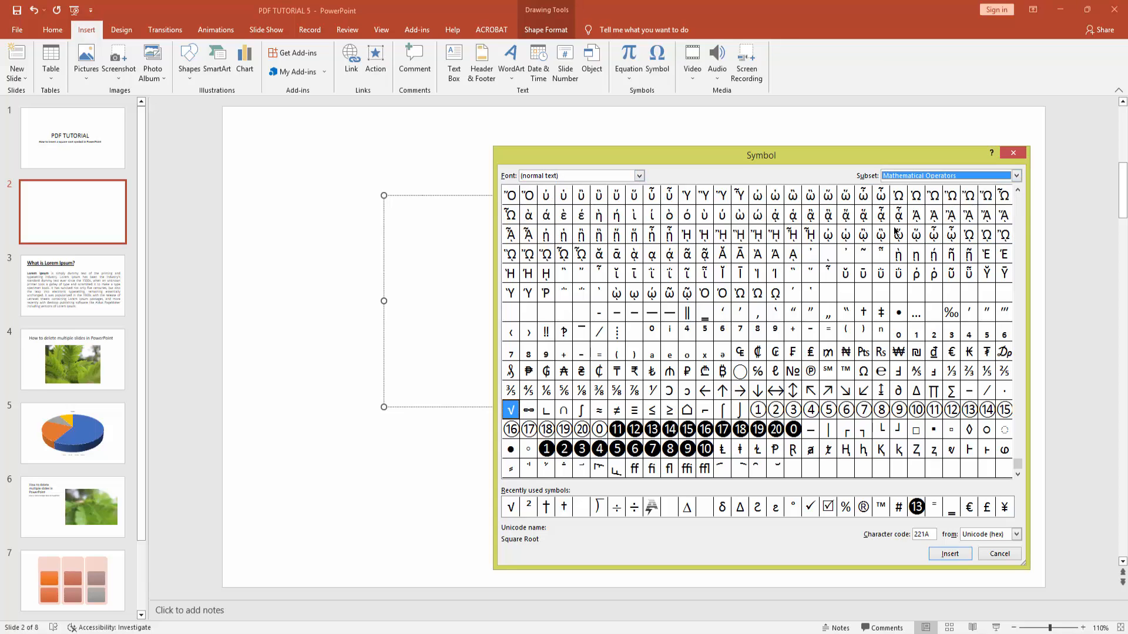
{"action": "mouse_move", "coordinate": [511, 412]}
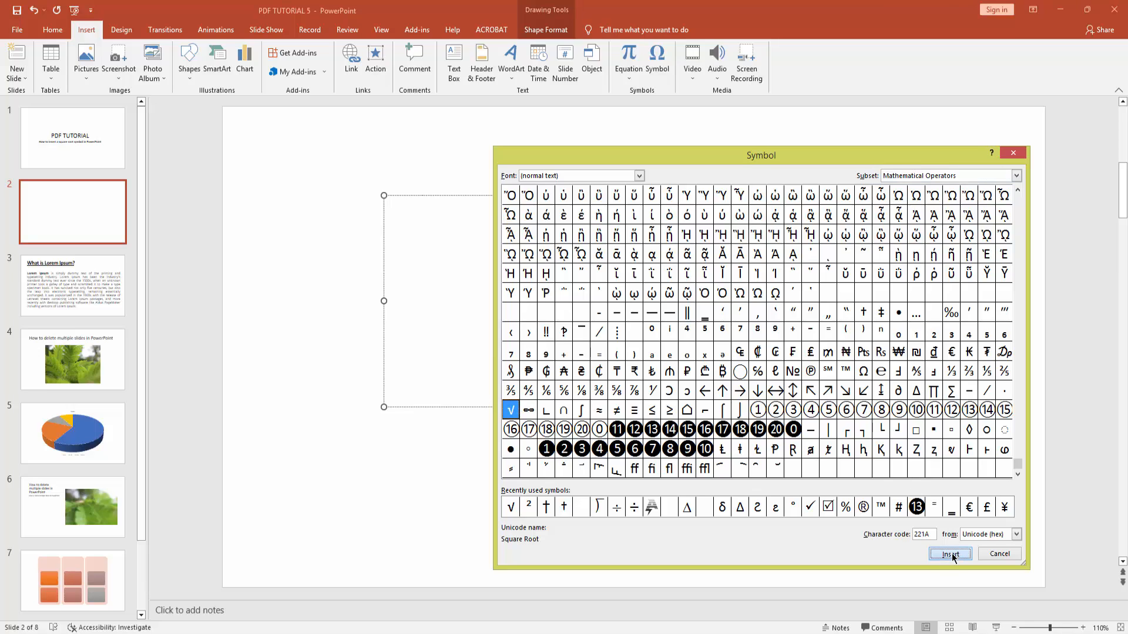
{"action": "left_click", "coordinate": [949, 554]}
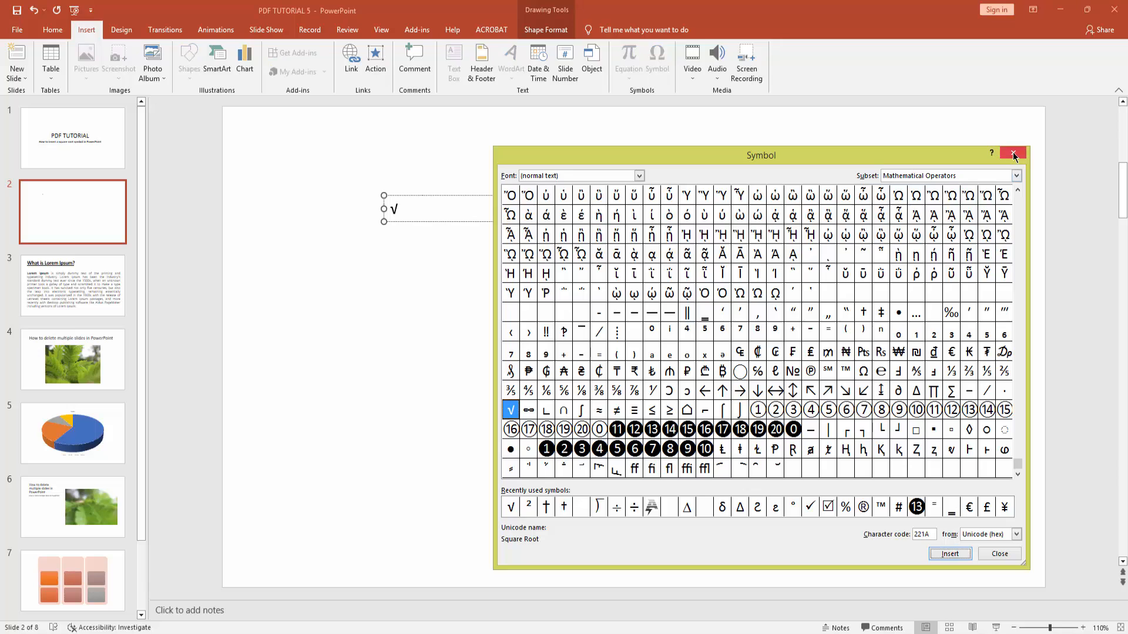
- Close the Symbol dialog and set the √ font size to 96
{"action": "left_click", "coordinate": [1014, 154]}
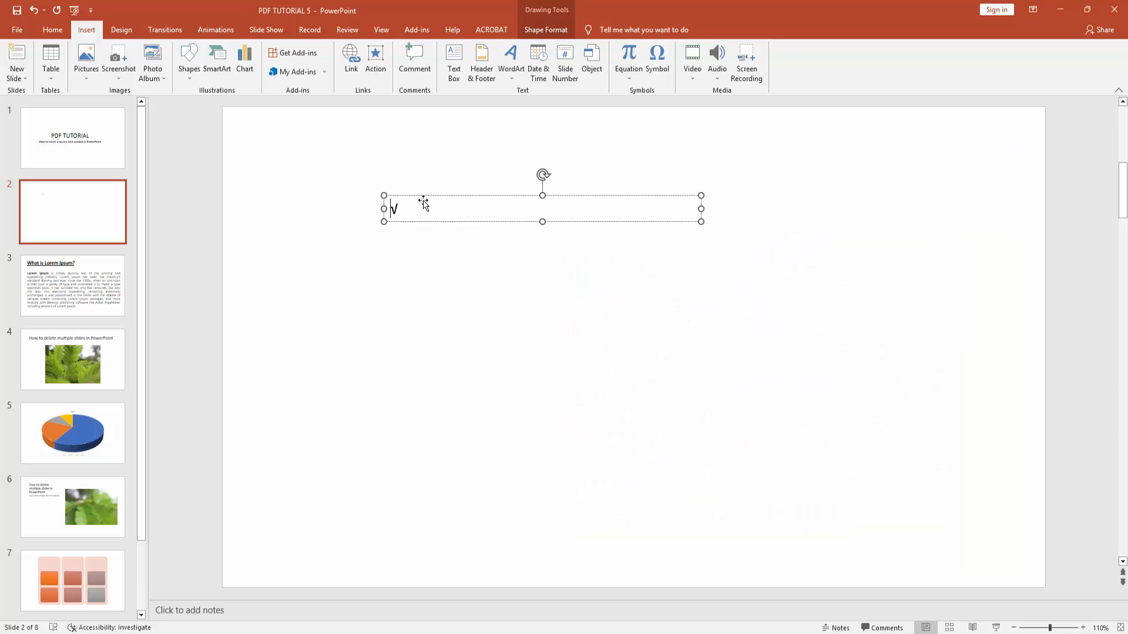
{"action": "left_click", "coordinate": [52, 30]}
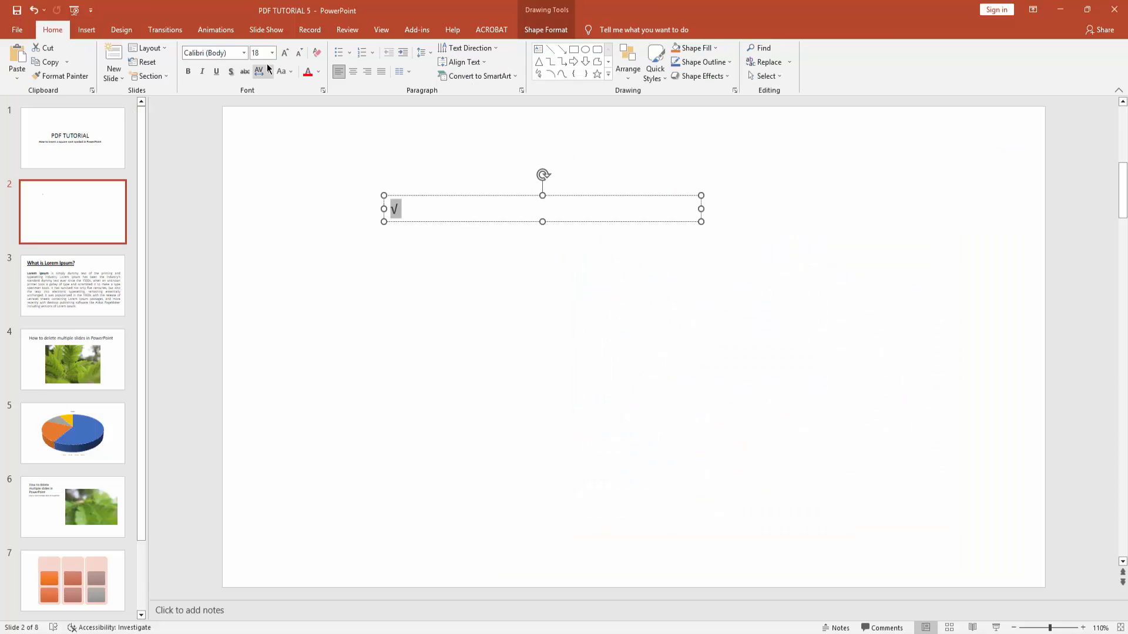
{"action": "left_click", "coordinate": [272, 53]}
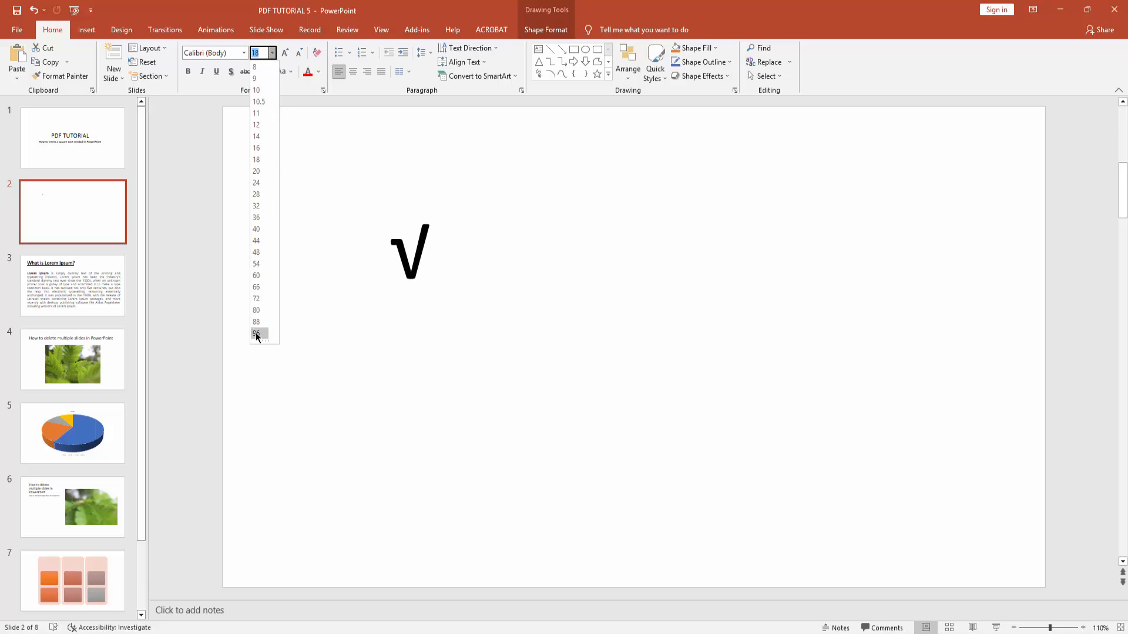
{"action": "left_click", "coordinate": [256, 333]}
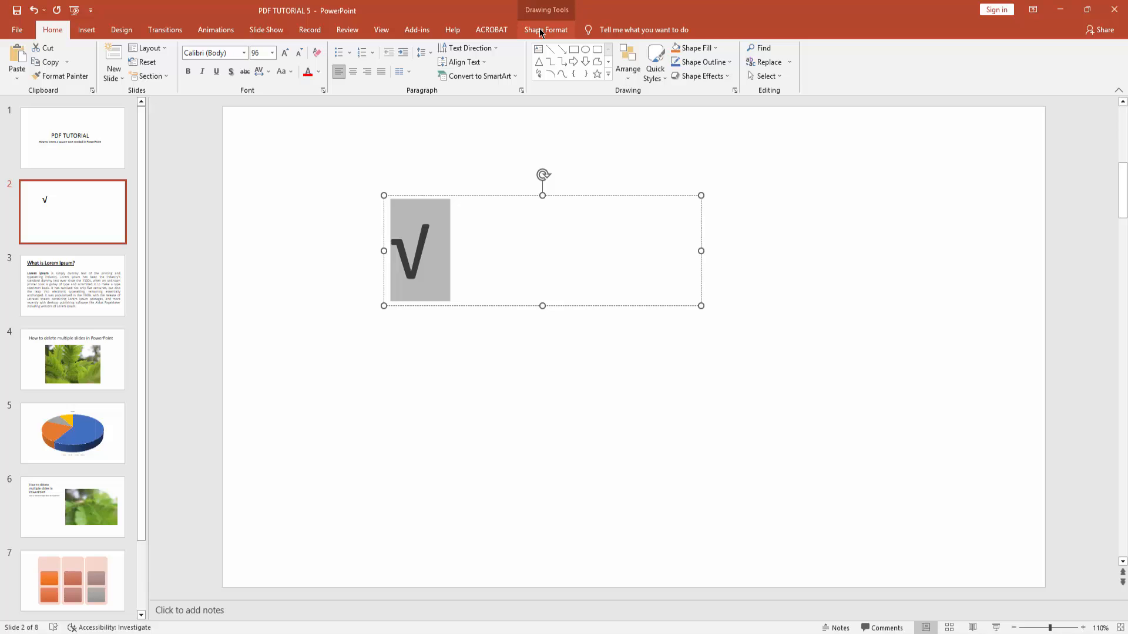
- Set the square root symbol's Text Fill to standard Red
{"action": "left_click", "coordinate": [547, 30]}
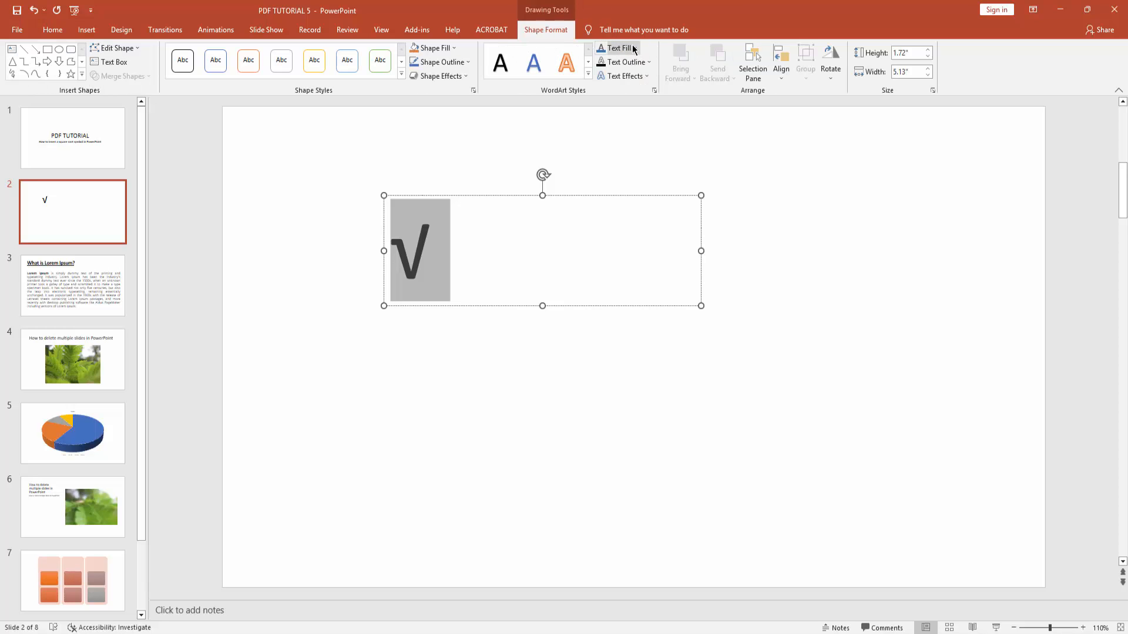
{"action": "left_click", "coordinate": [612, 48]}
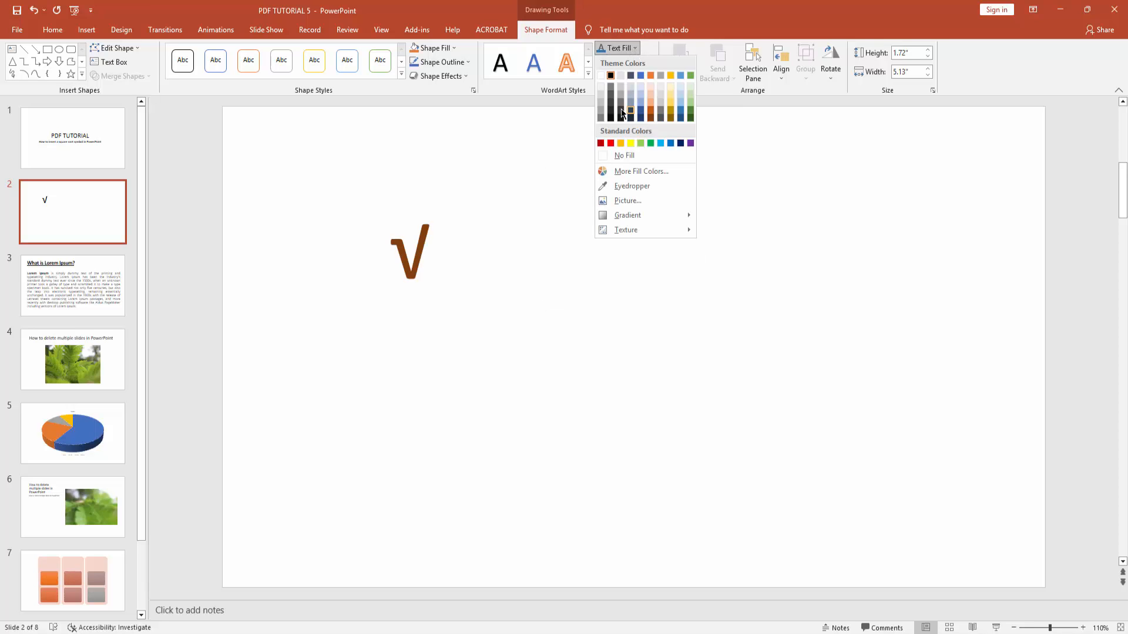
{"action": "left_click", "coordinate": [610, 142]}
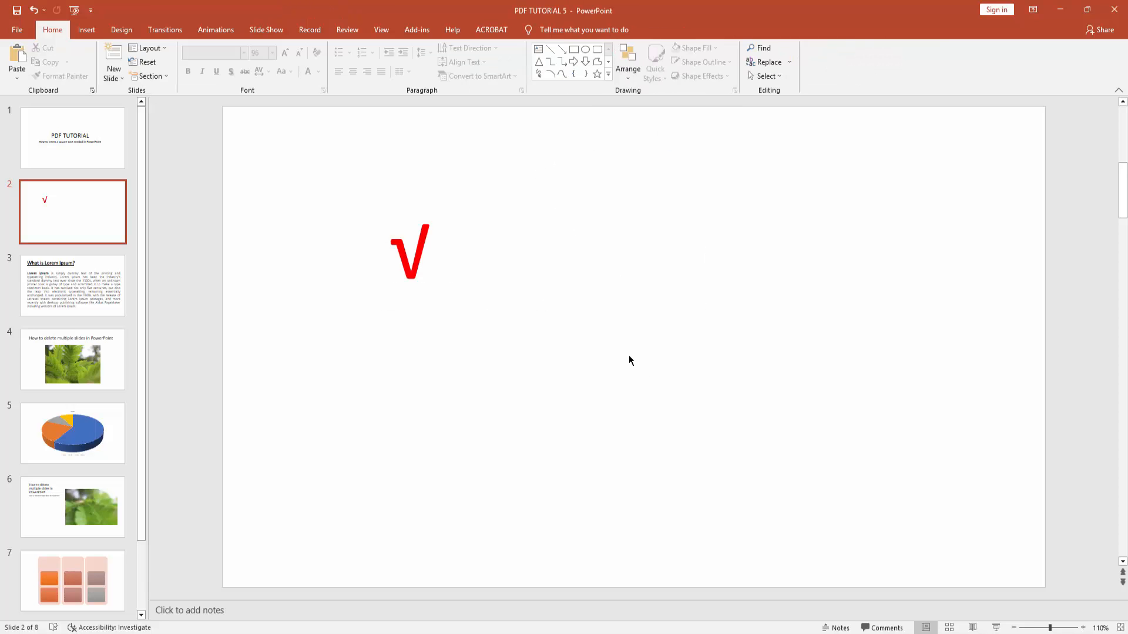
{"action": "mouse_move", "coordinate": [105, 138]}
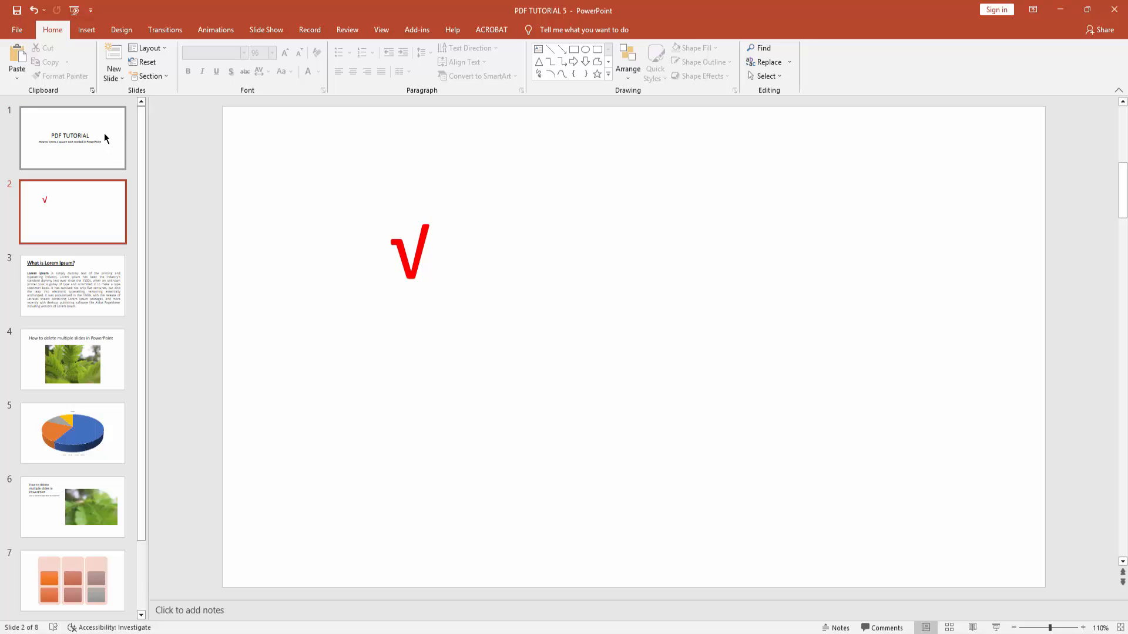
{"action": "left_click", "coordinate": [73, 137]}
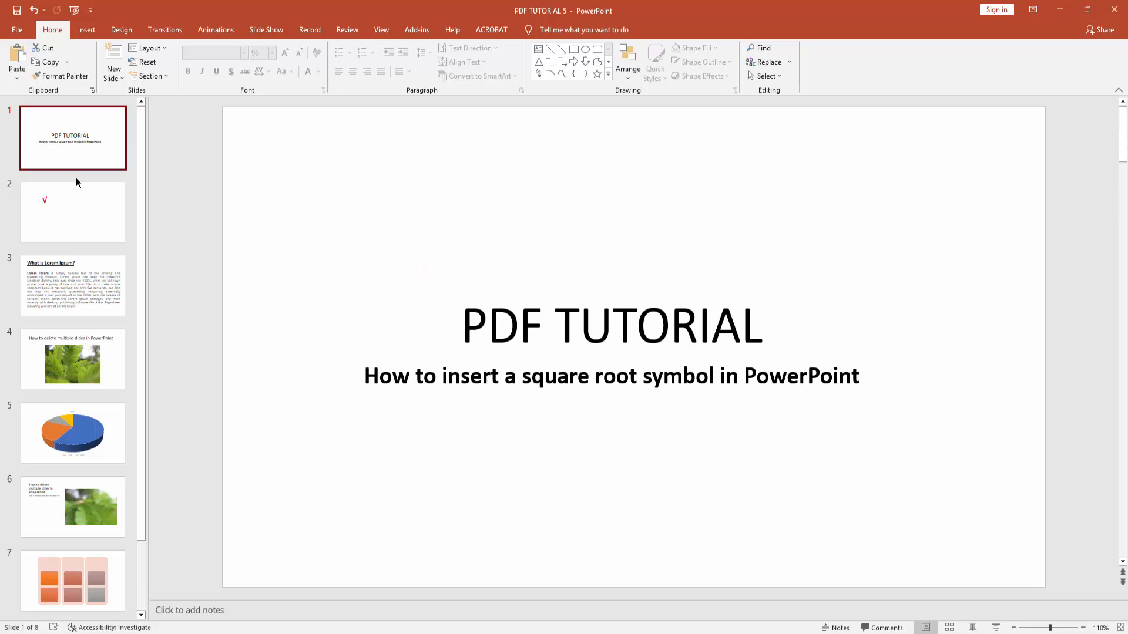
{"action": "left_click", "coordinate": [73, 211]}
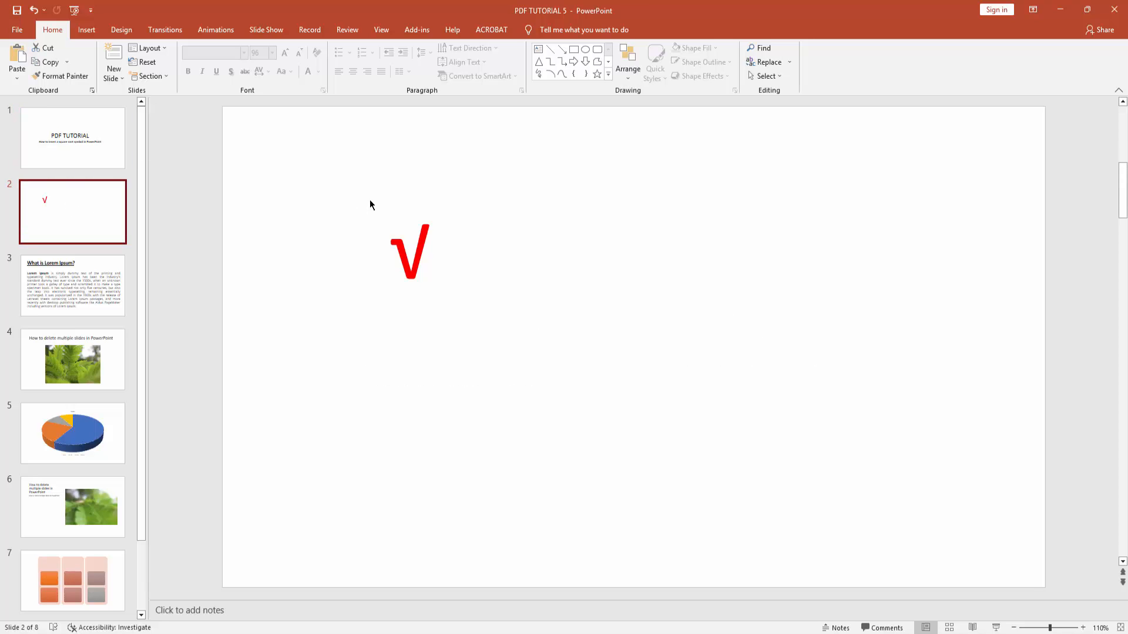
{"action": "mouse_move", "coordinate": [391, 188]}
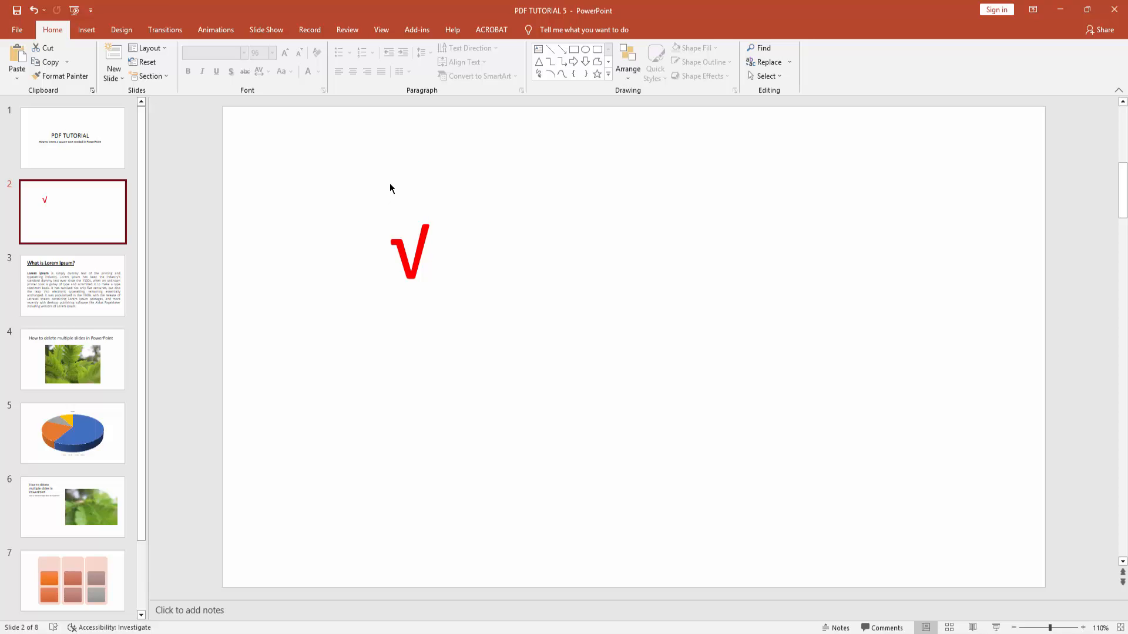
{"action": "mouse_move", "coordinate": [394, 183]}
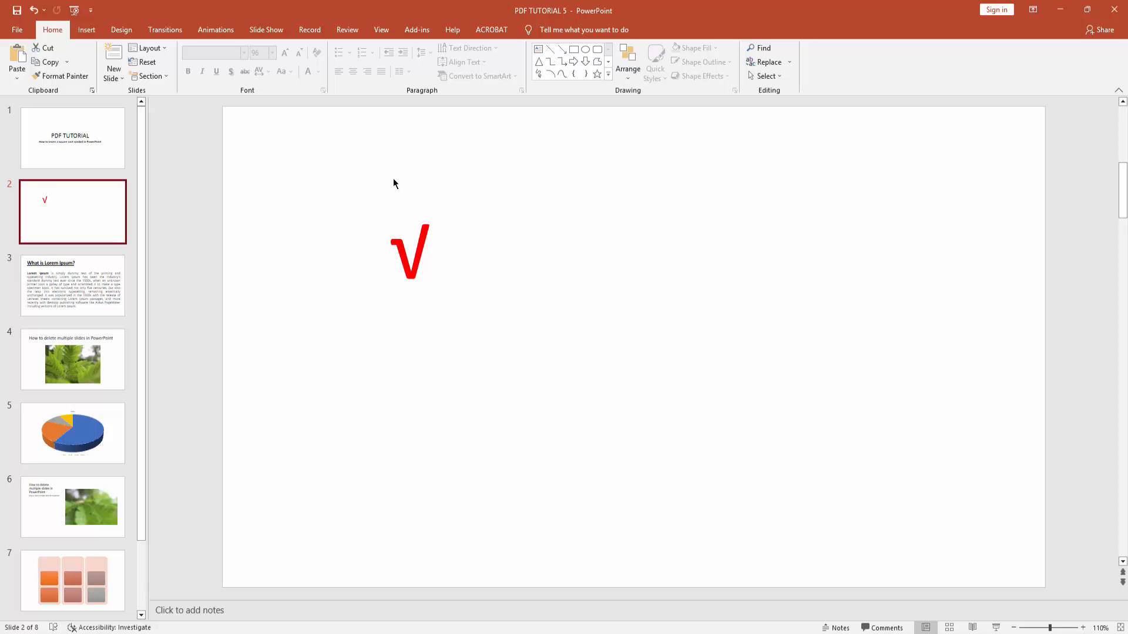
{"action": "mouse_move", "coordinate": [398, 186]}
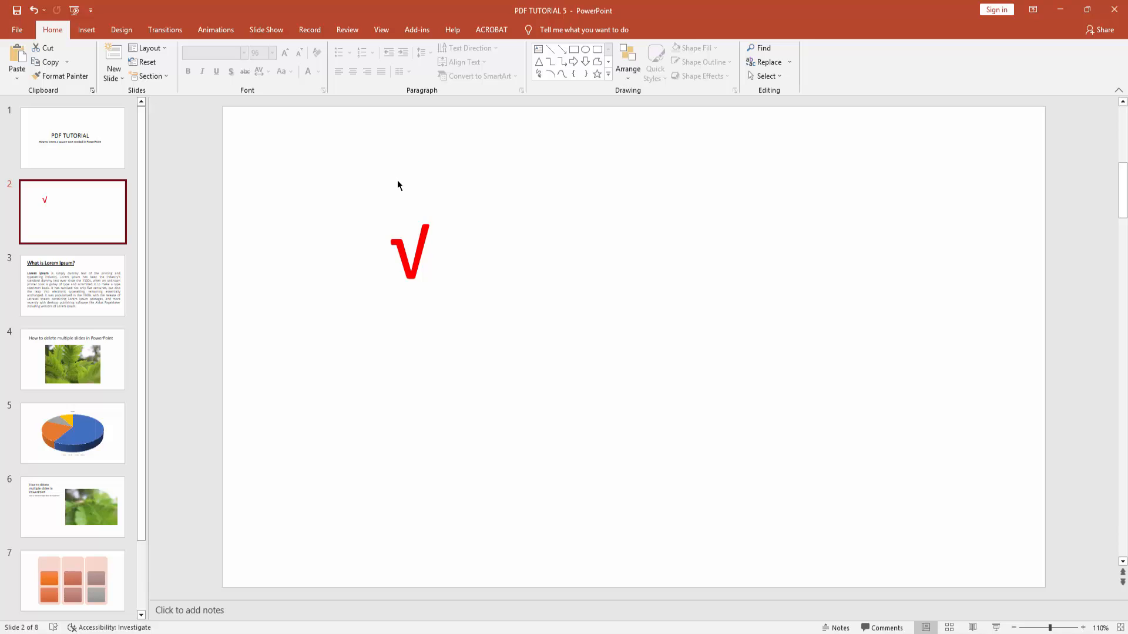
{"action": "mouse_move", "coordinate": [405, 193]}
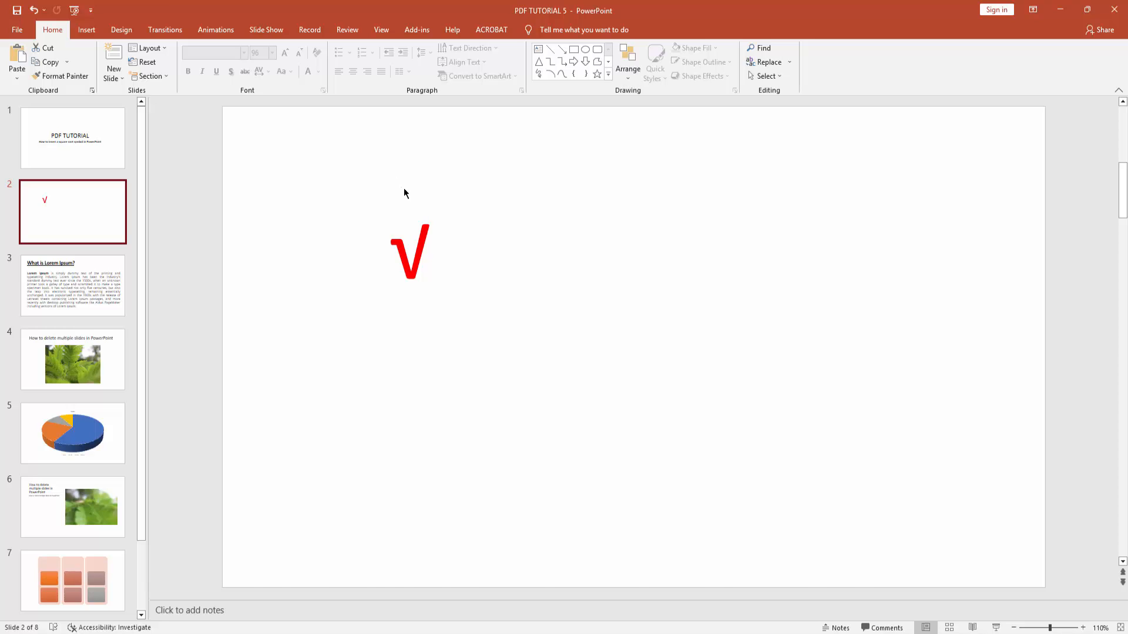